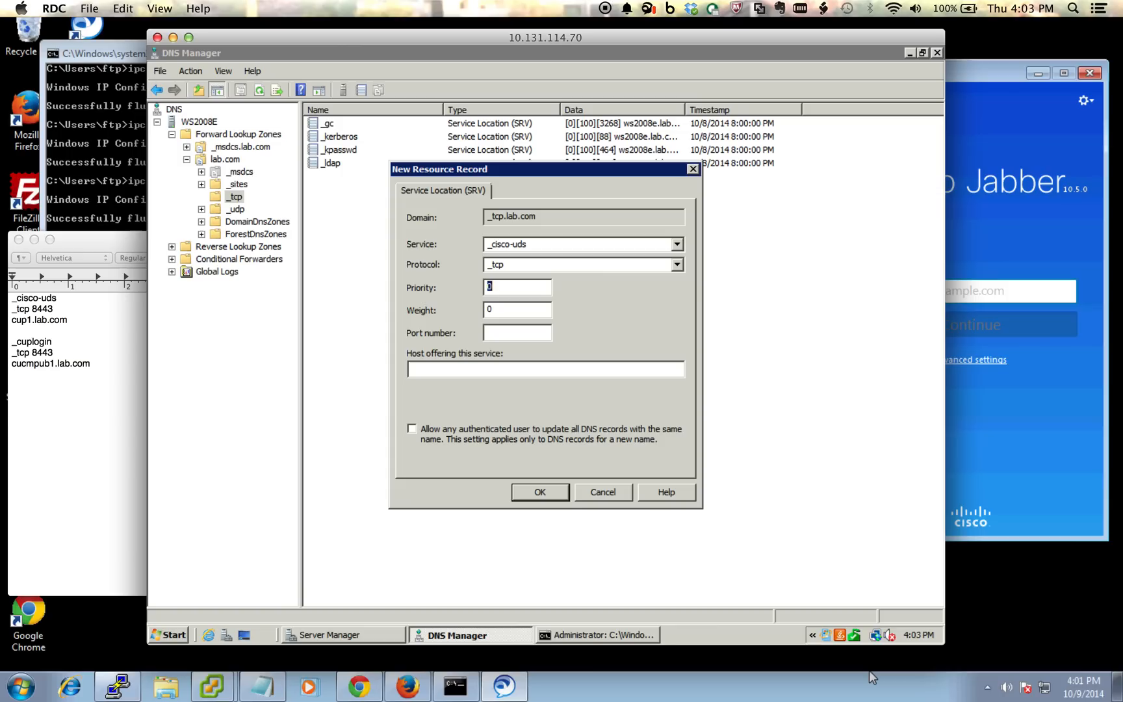
Confirm the _cisco-uds SRV record targeting cup1.lab.com on port 8443 with priority 0 and weight 0
{"action": "left_click", "coordinate": [540, 493]}
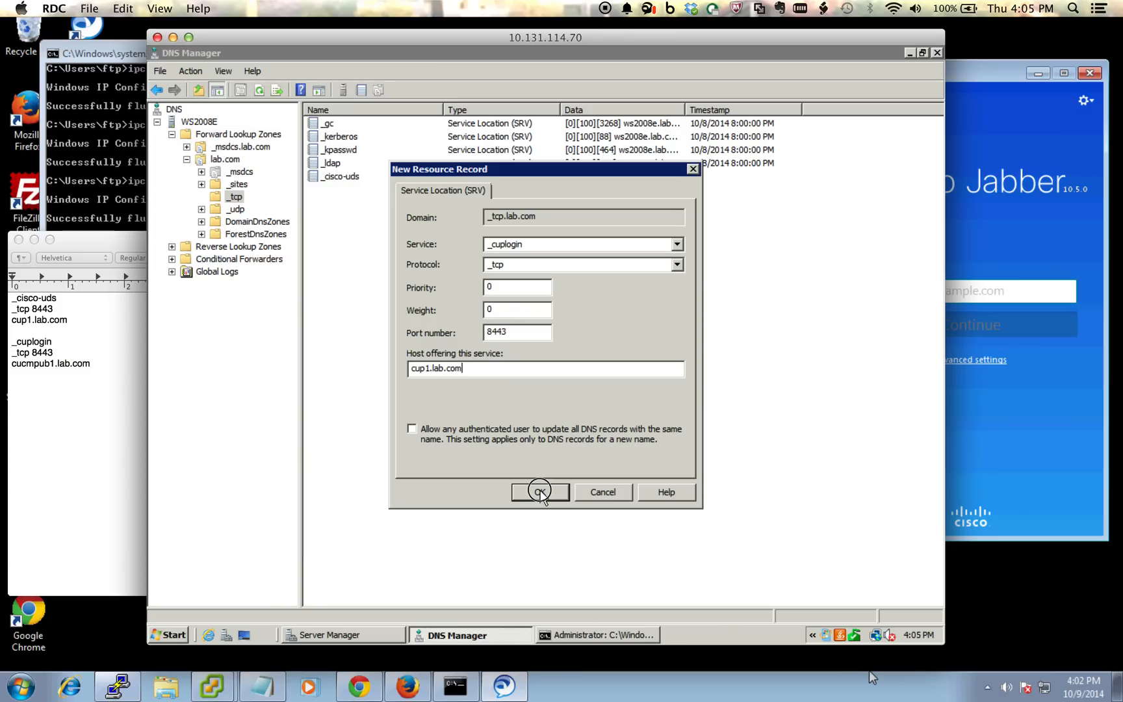